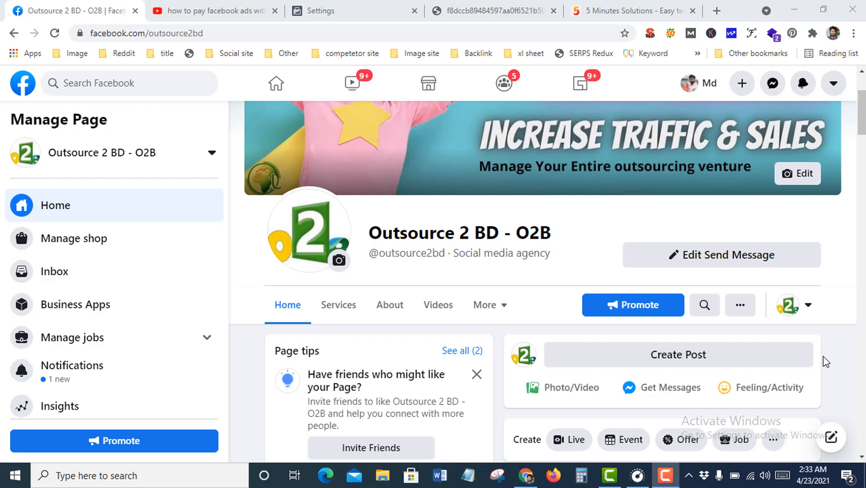
mouse_move(193, 202)
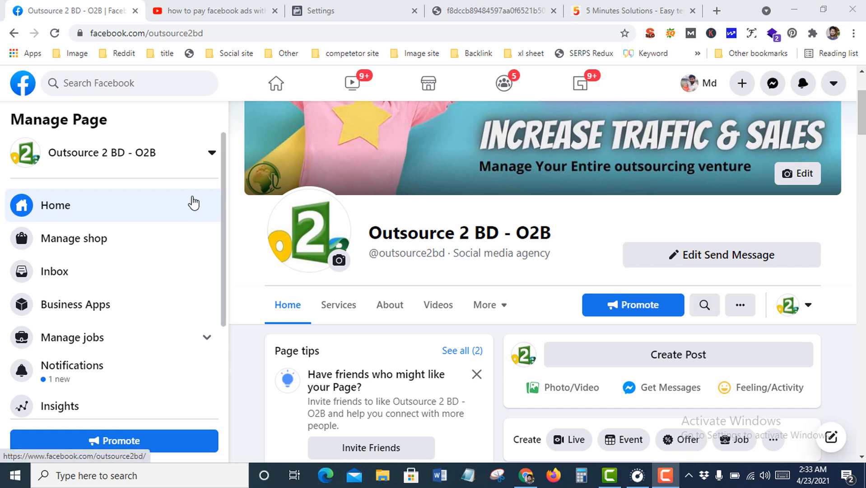
mouse_move(570, 290)
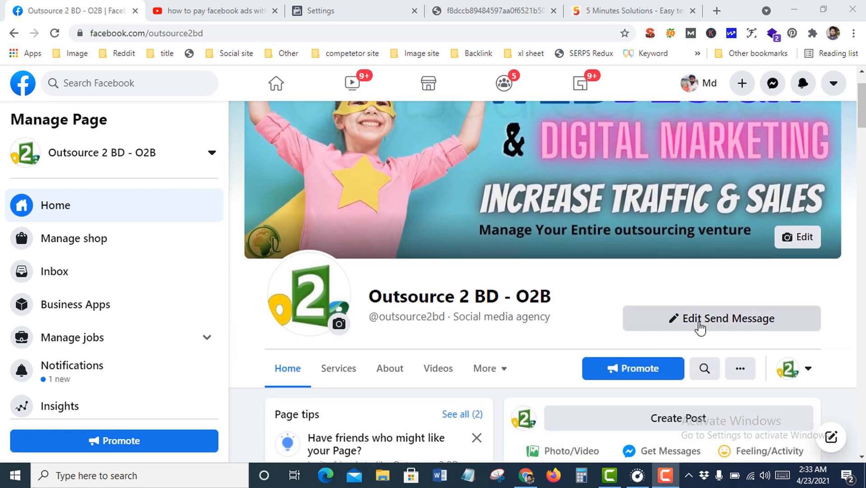
mouse_move(716, 329)
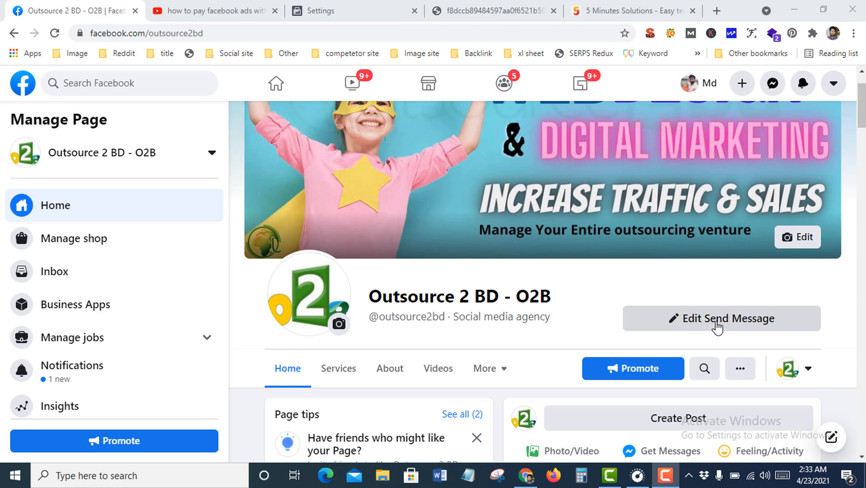
mouse_move(743, 329)
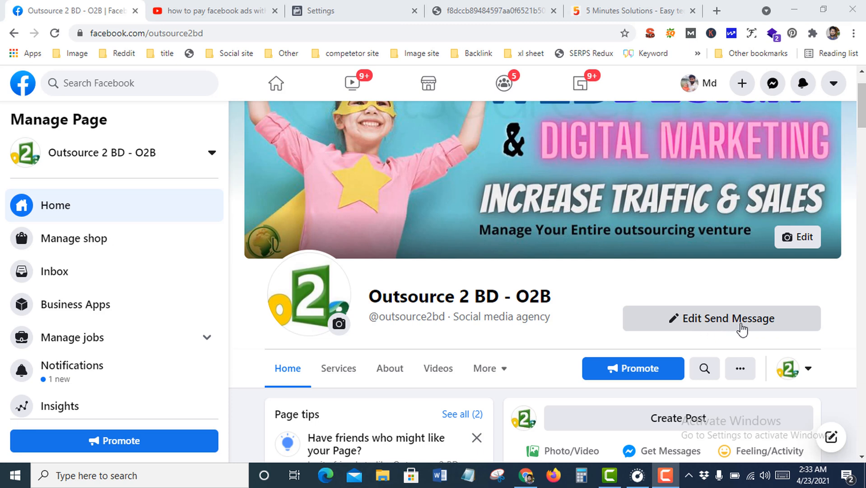
Open the Send Message button's edit options and scroll the action list down to Shop Now.
scroll("down", 3)
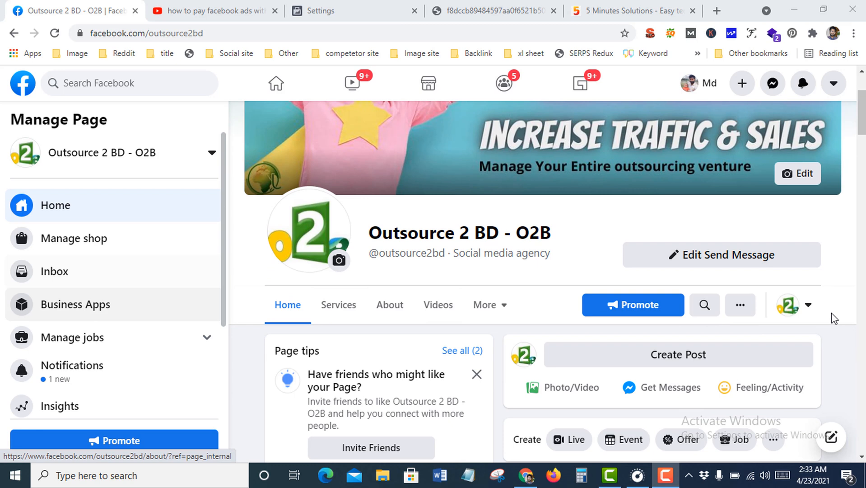
mouse_move(207, 297)
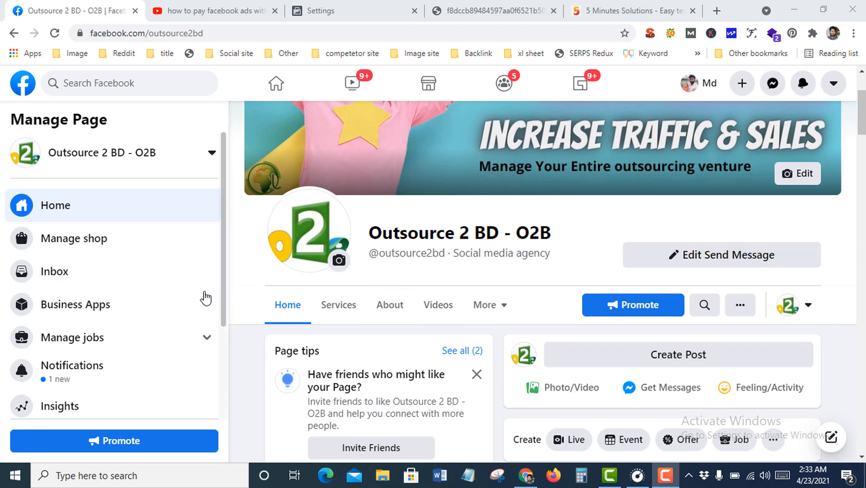
scroll("down", 3)
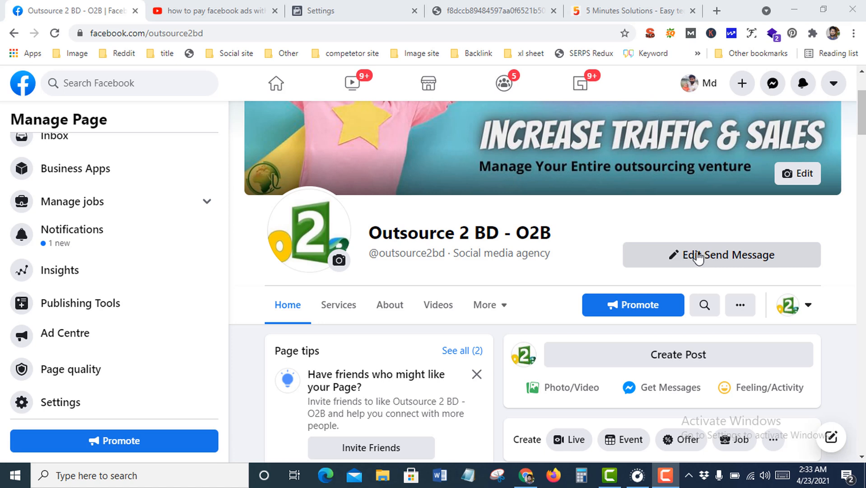
mouse_move(689, 260)
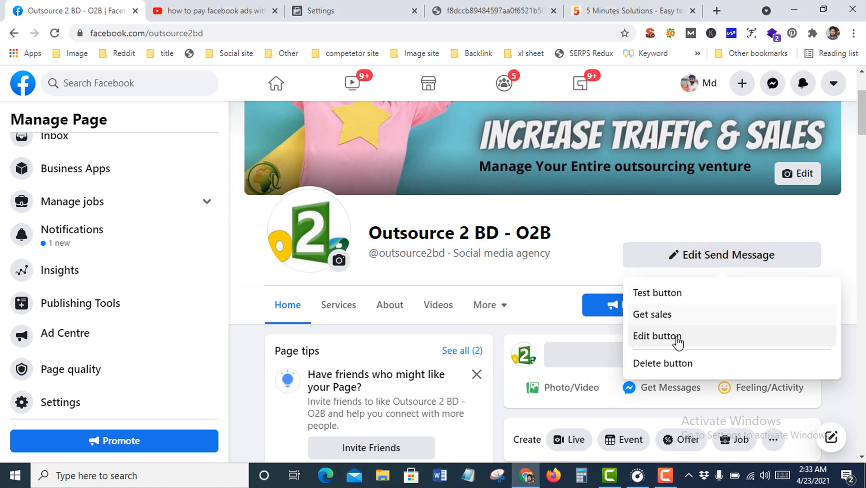
left_click(658, 336)
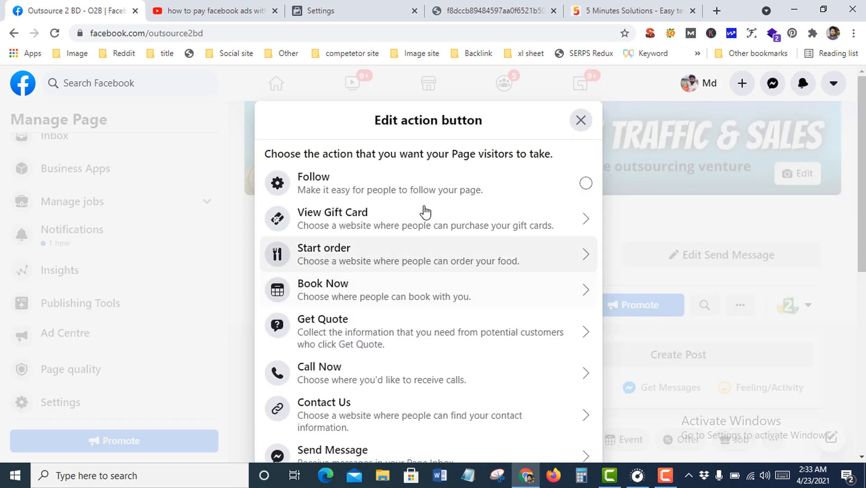
scroll("down", 3)
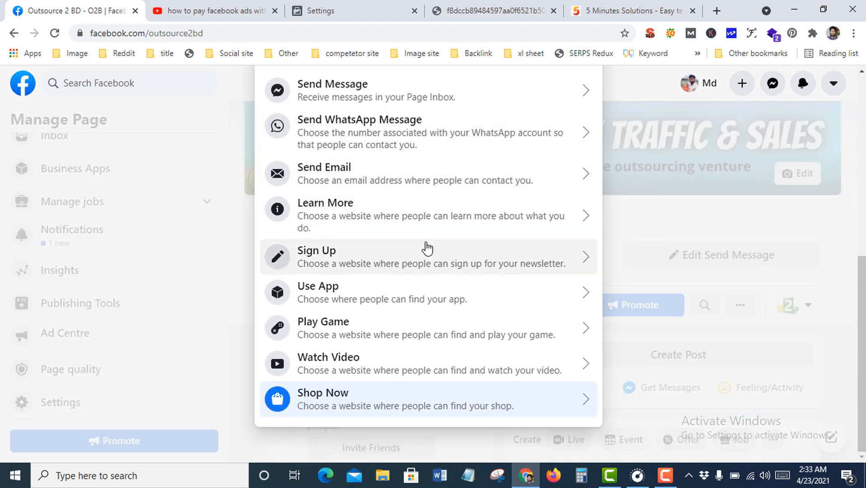
mouse_move(475, 411)
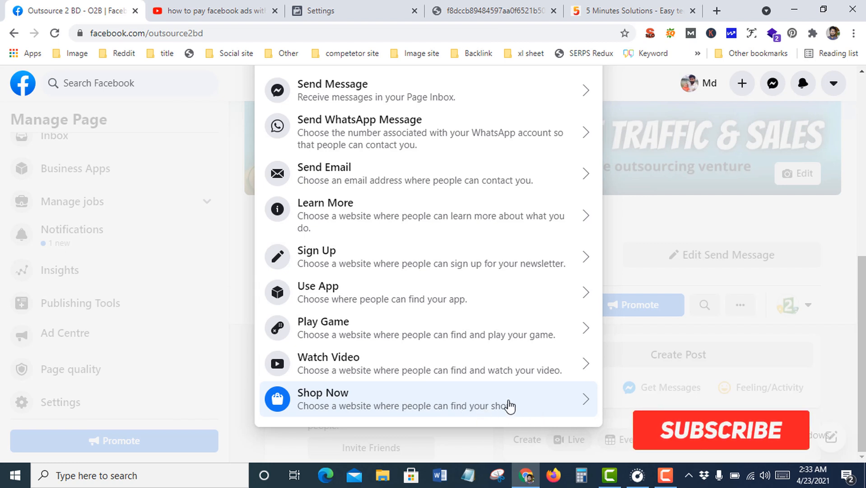
left_click(721, 430)
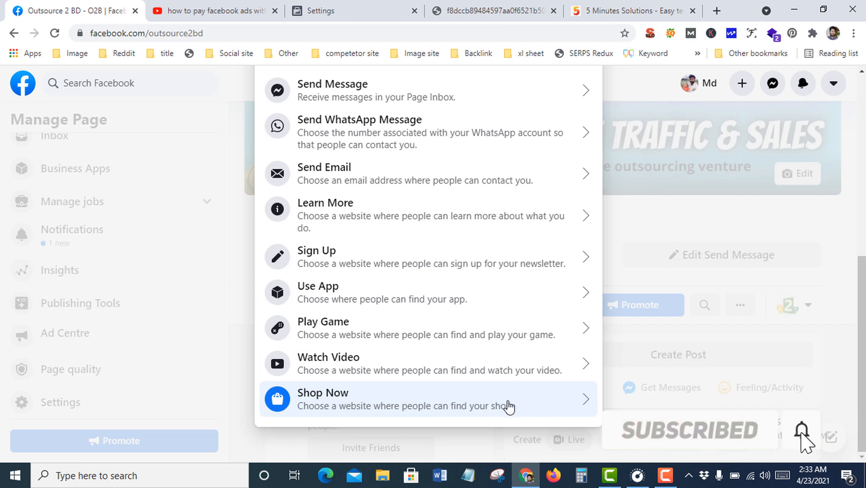
mouse_move(475, 420)
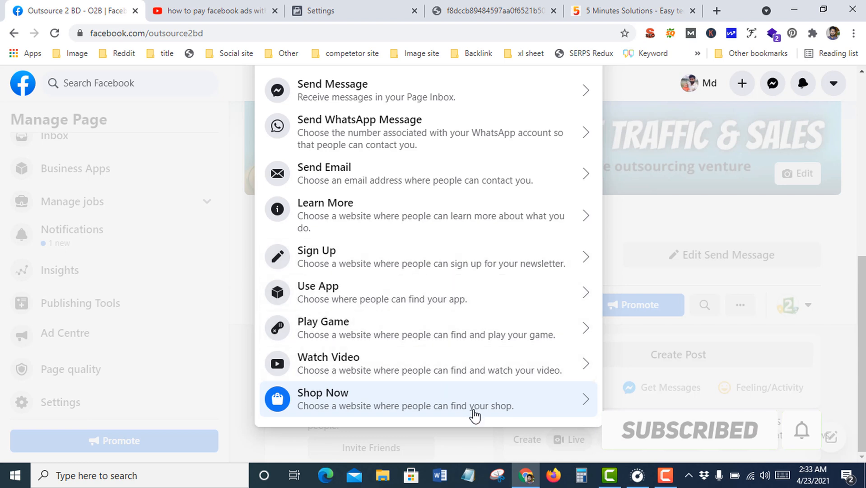
left_click(322, 399)
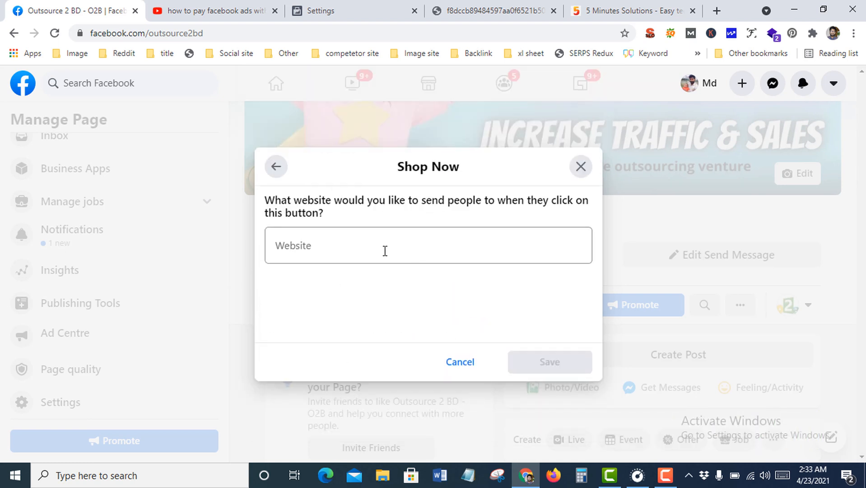
left_click(386, 251)
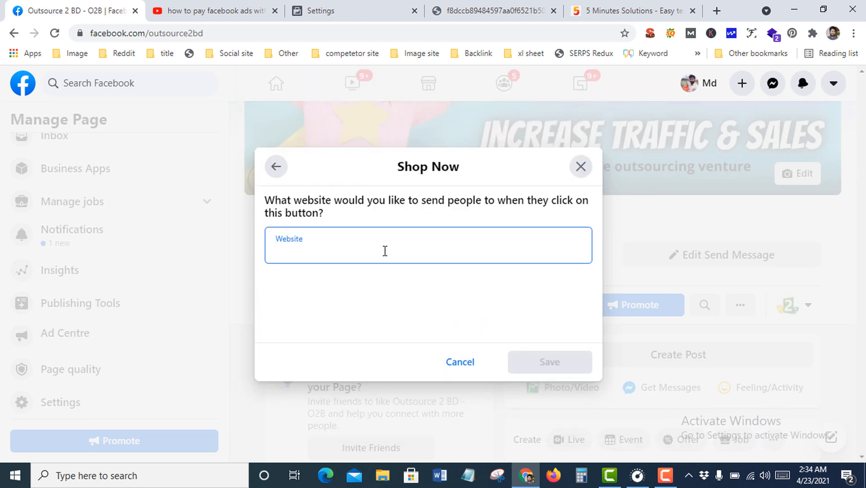
type("www.o")
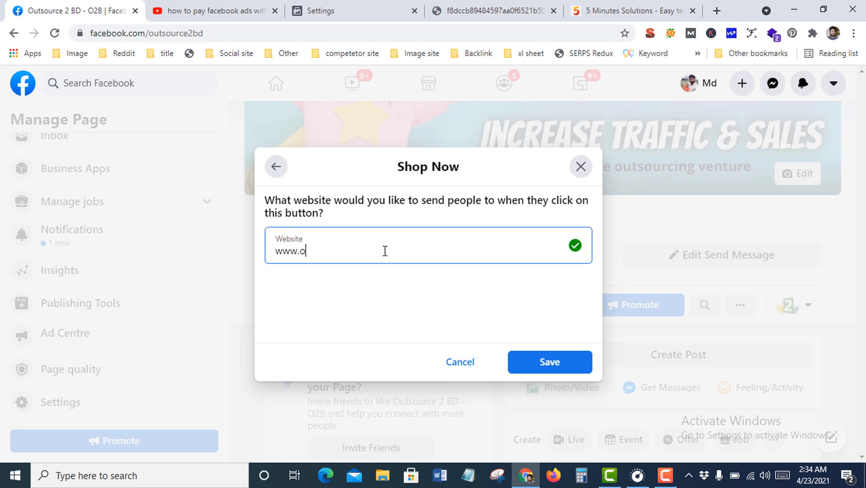
type("utso")
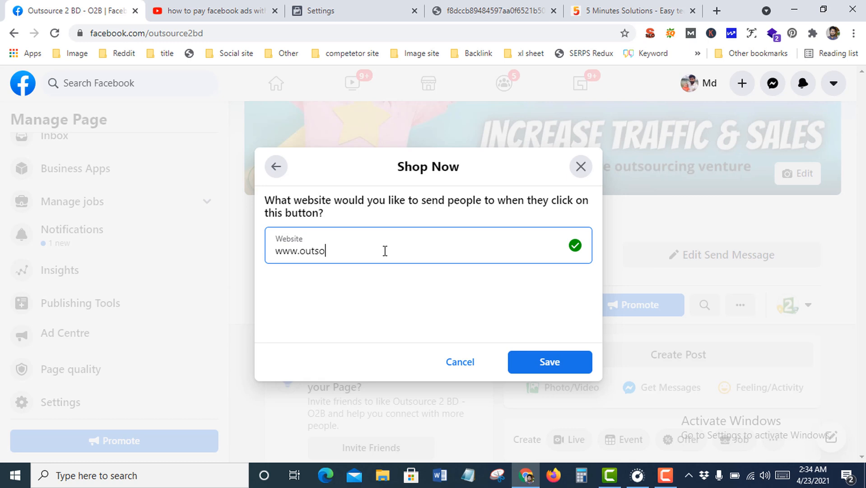
type("u")
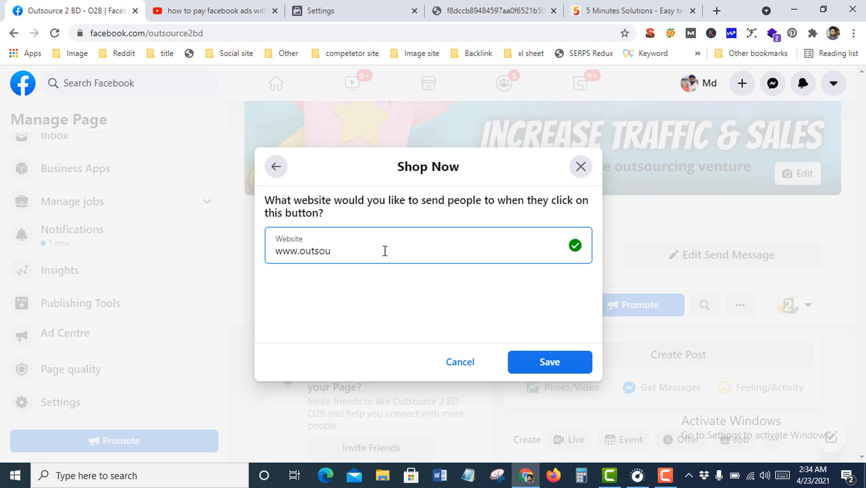
type("rce2bd.com")
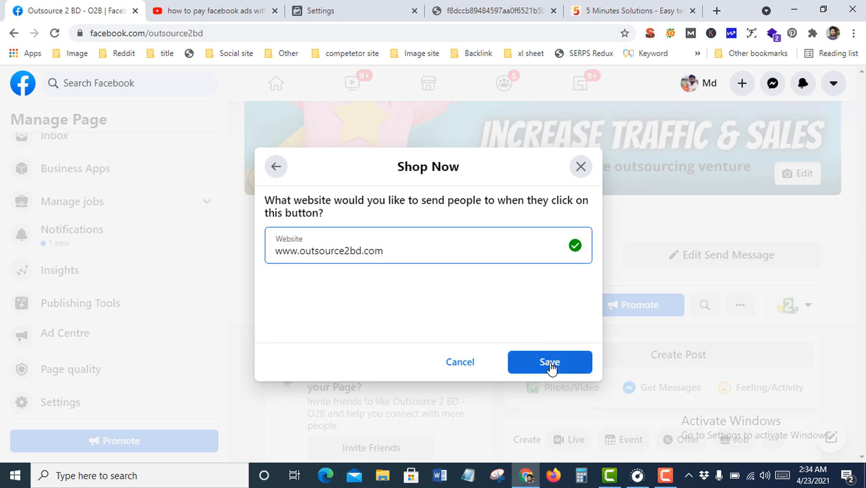
left_click(550, 362)
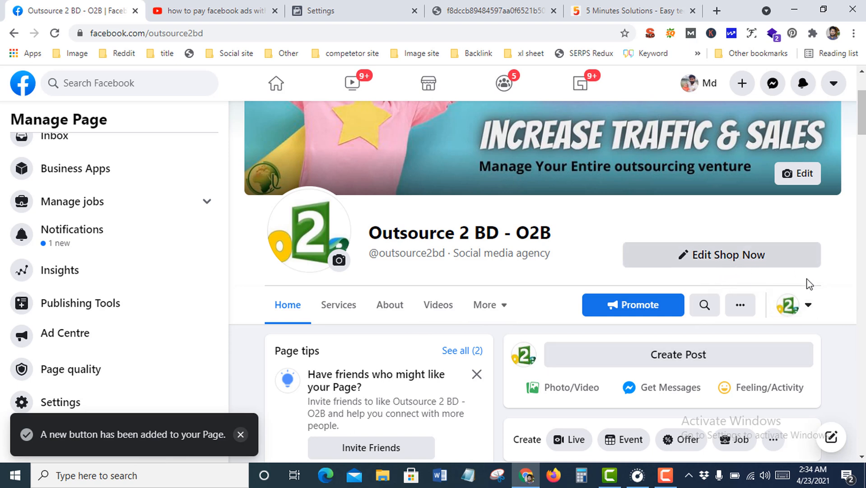
Switch to the personal profile to view the page's new Shop Now button as a visitor.
left_click(808, 305)
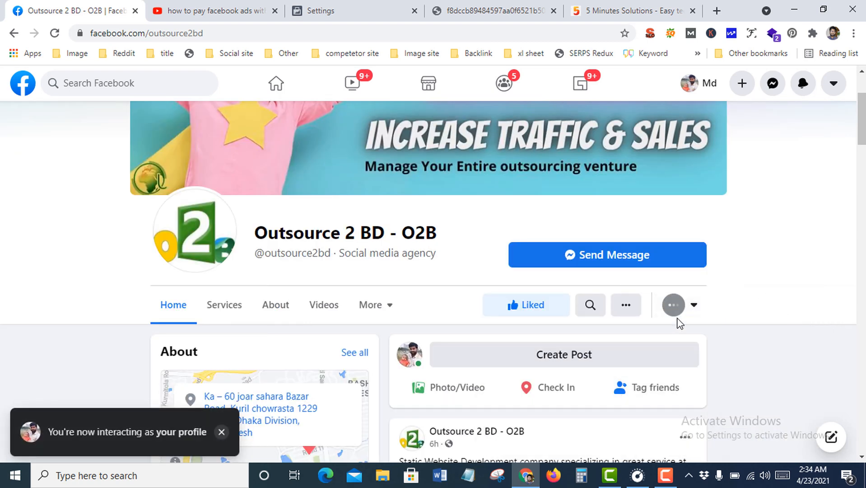
left_click(693, 304)
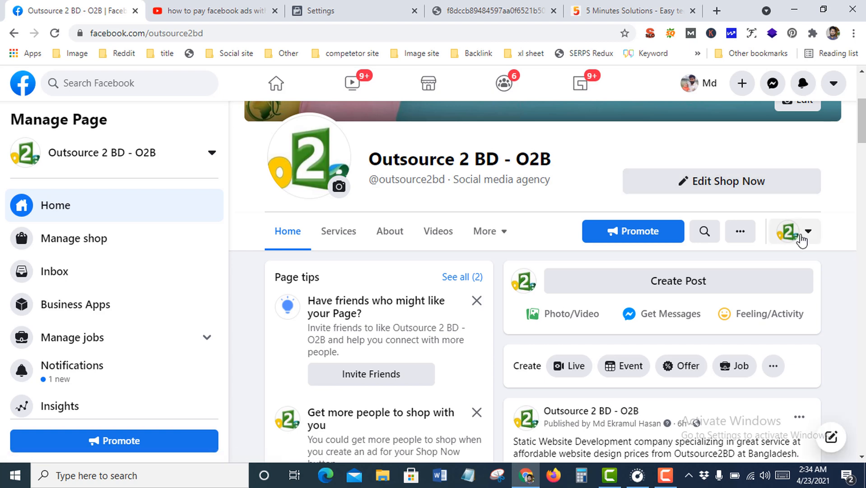
left_click(808, 232)
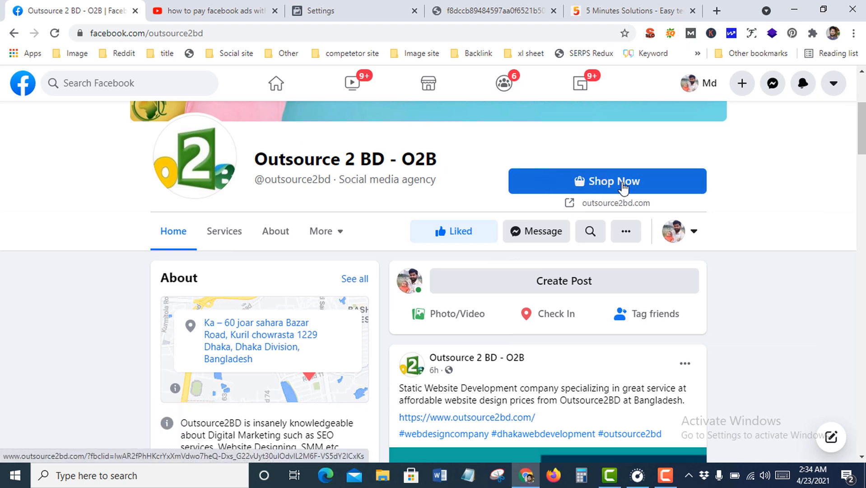
Follow the page's Shop Now button to the outsource2bd.com homepage.
left_click(614, 182)
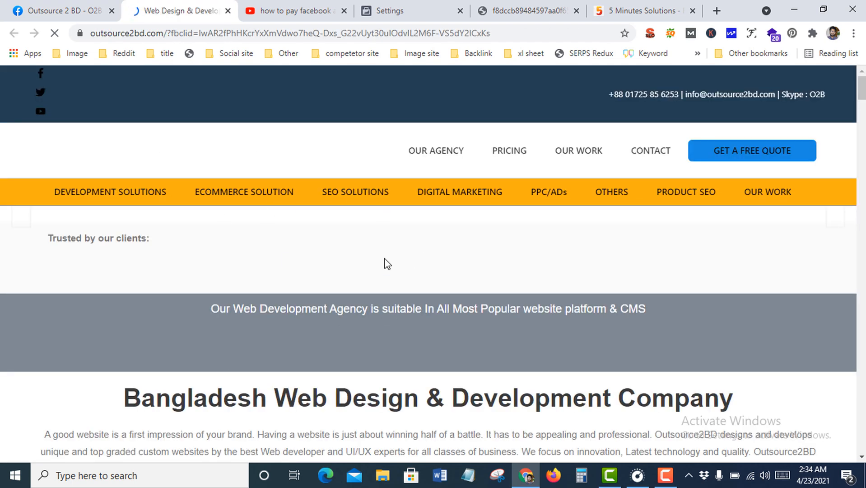